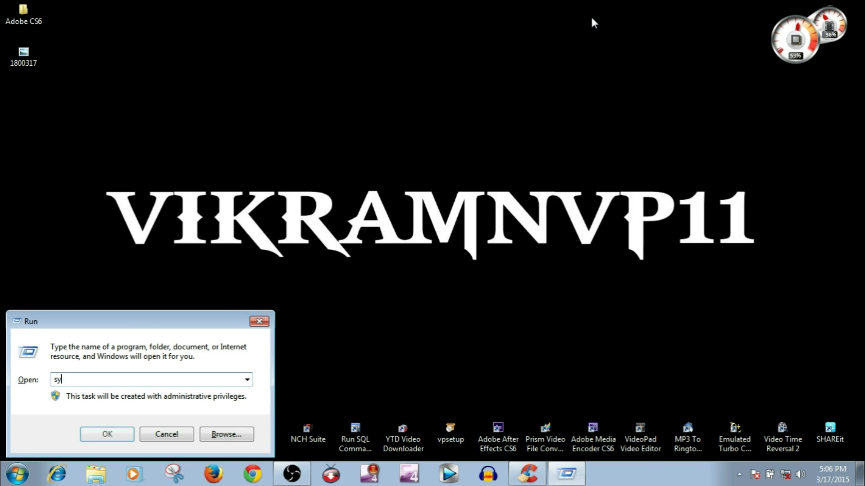
Launch System Properties via sysdm.cpl and start creating a restore point from System Protection
text(sdm.)
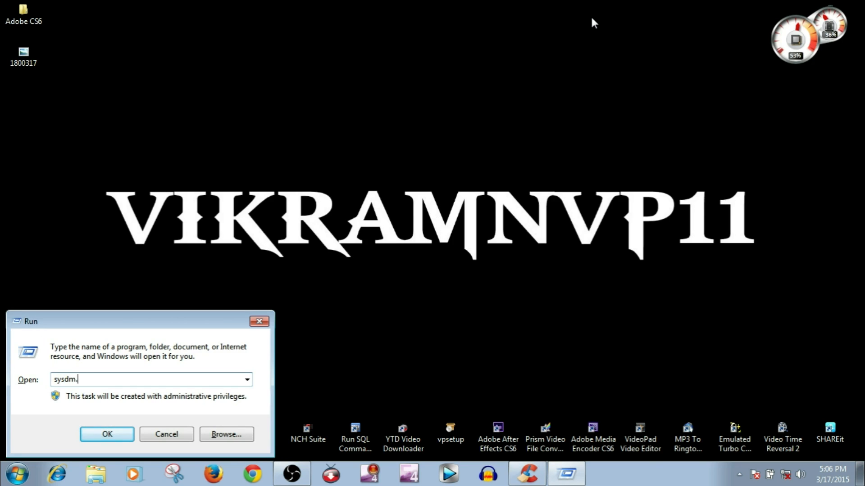
click(107, 434)
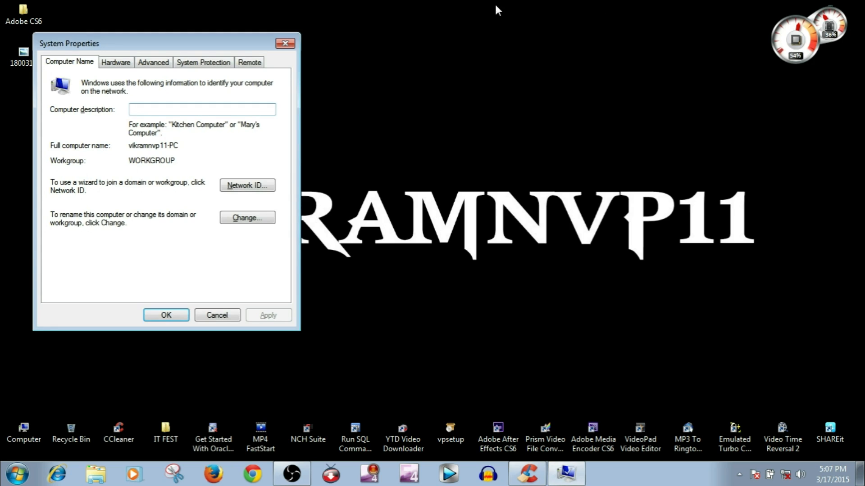
click(202, 63)
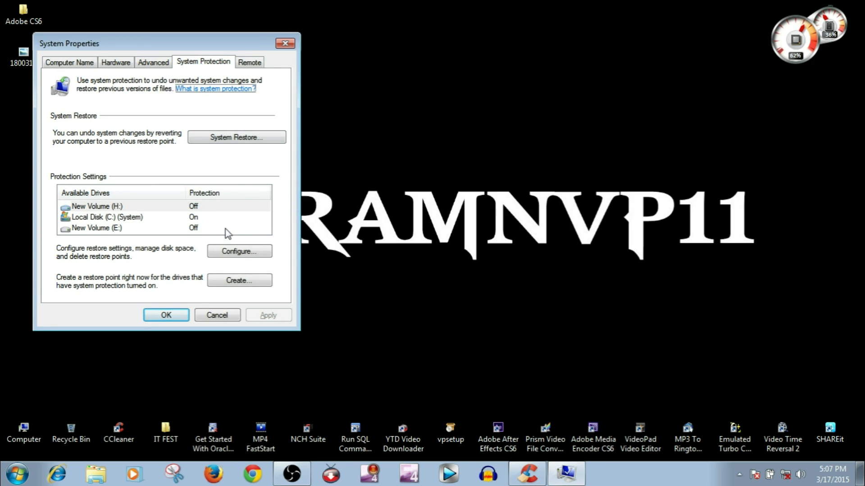
click(240, 280)
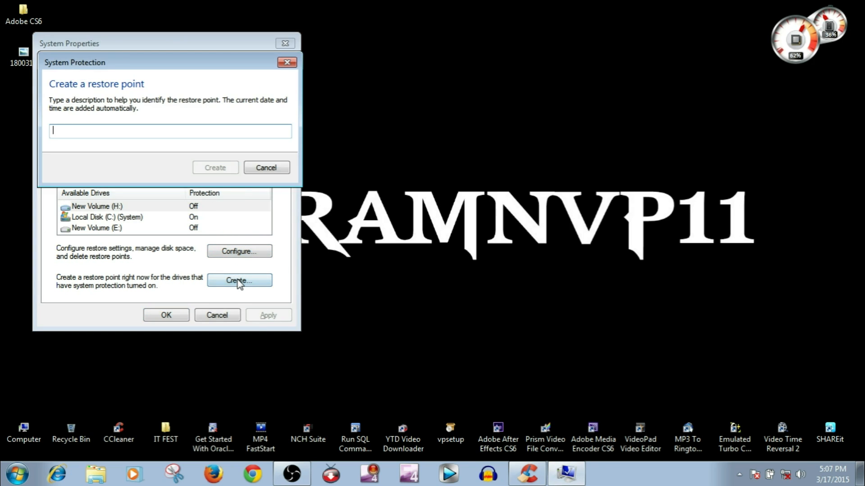
mouse_move(129, 177)
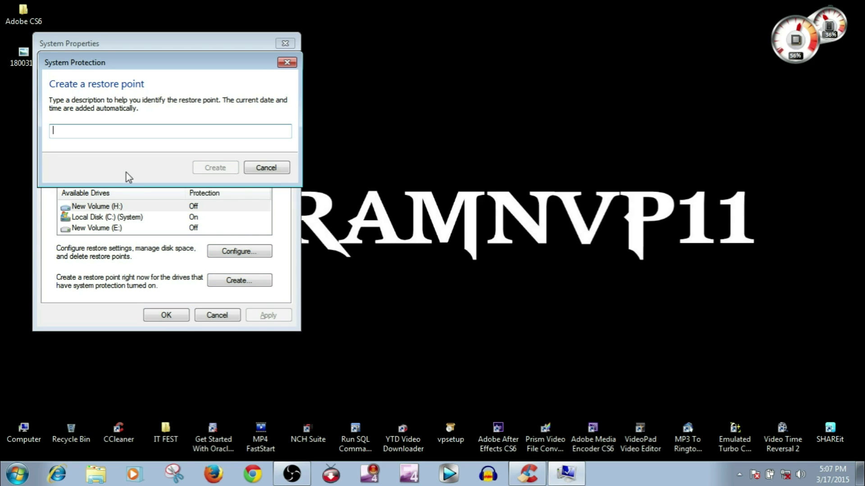
Create a restore point described as 'new'
text(new)
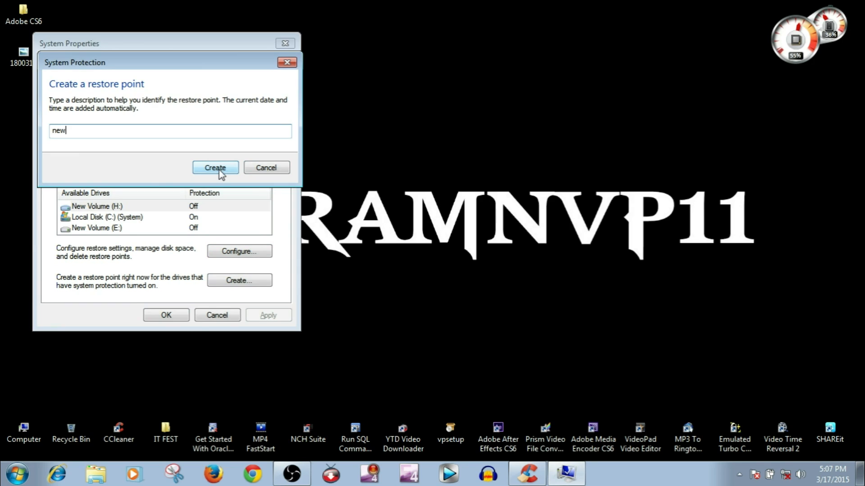
click(215, 167)
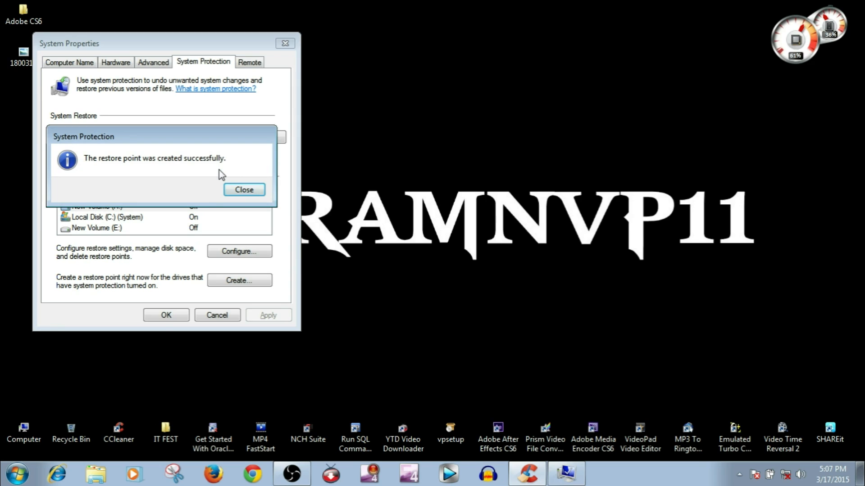
Dismiss the restore point success message
click(244, 190)
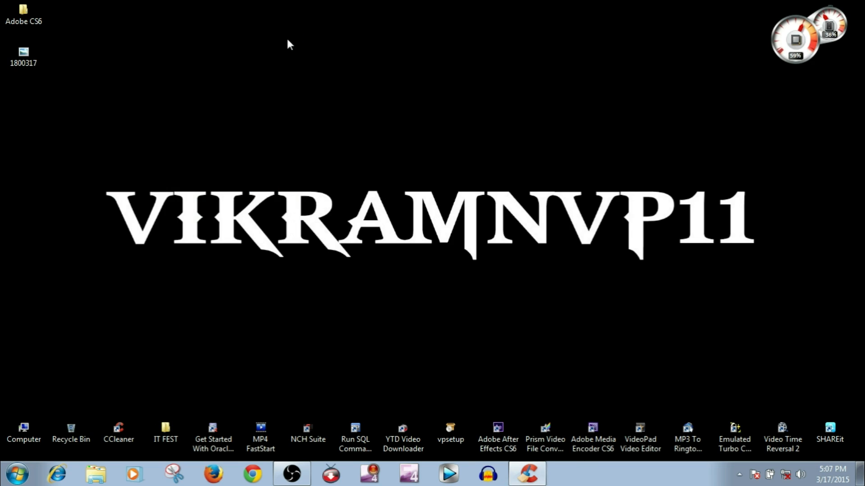
mouse_move(288, 309)
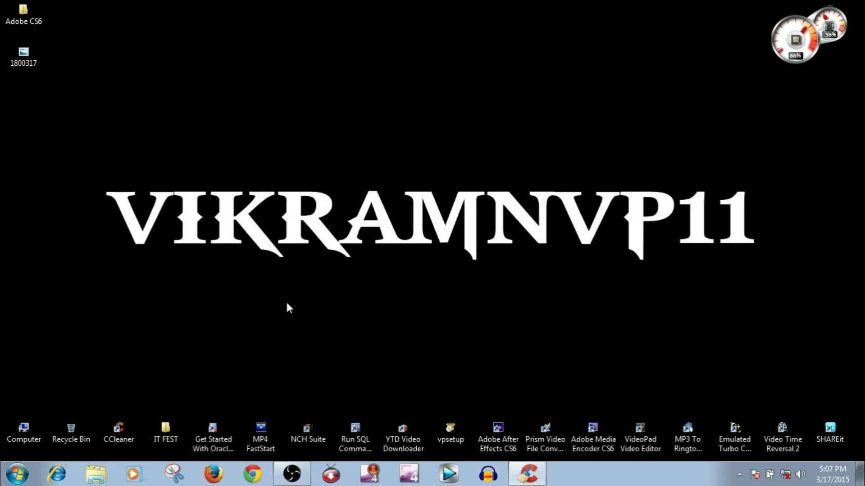
mouse_move(292, 318)
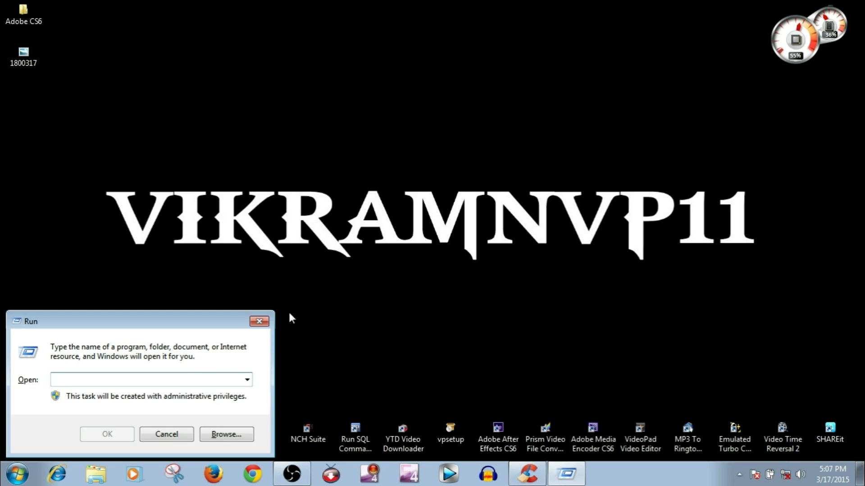
Reopen System Properties via sysdm.cpl and launch the System Restore wizard from System Protection
text(sysdm.)
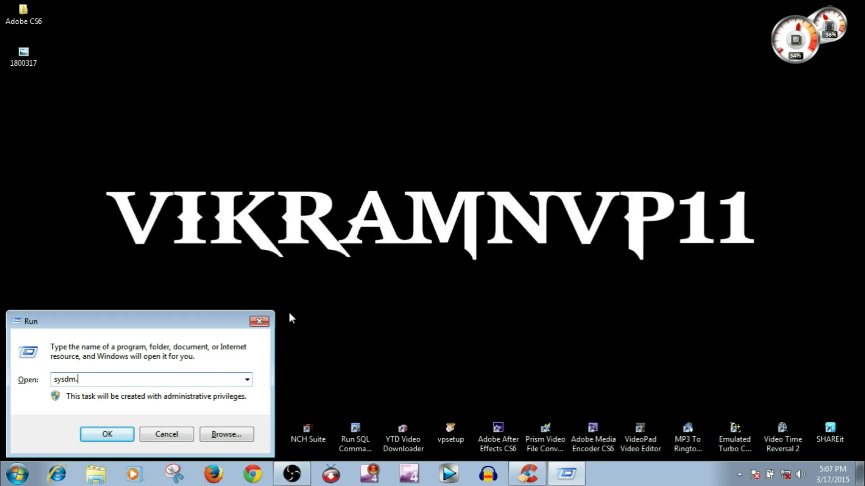
click(106, 434)
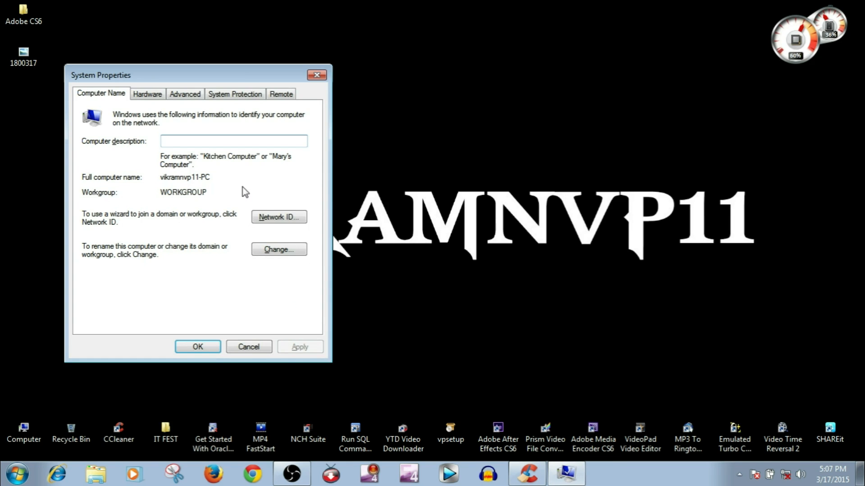
click(234, 94)
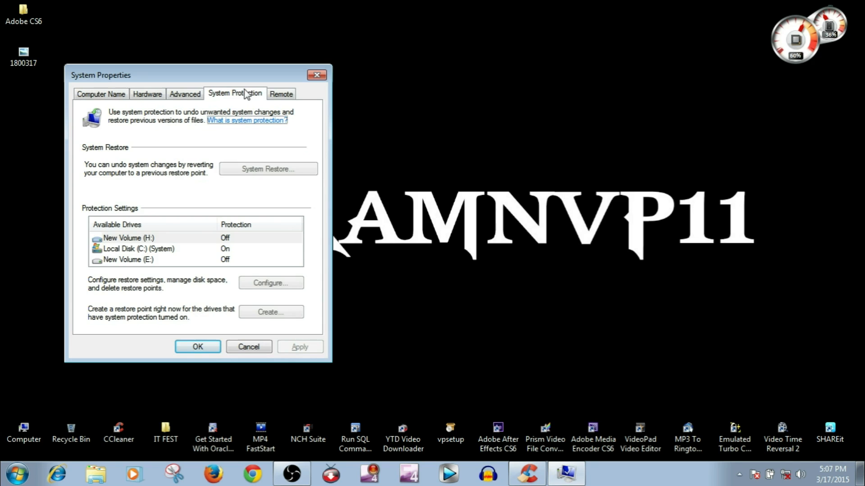
click(268, 168)
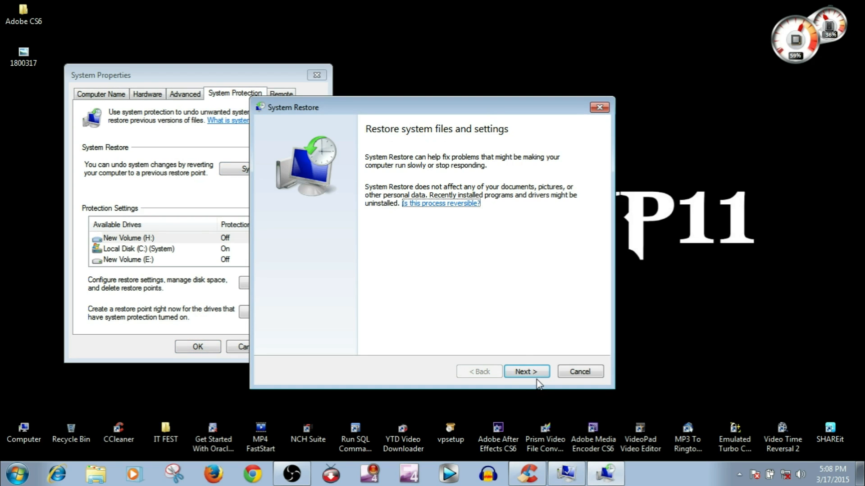
Advance to confirm the 'new' restore point, then cancel the wizard and close System Properties
click(525, 371)
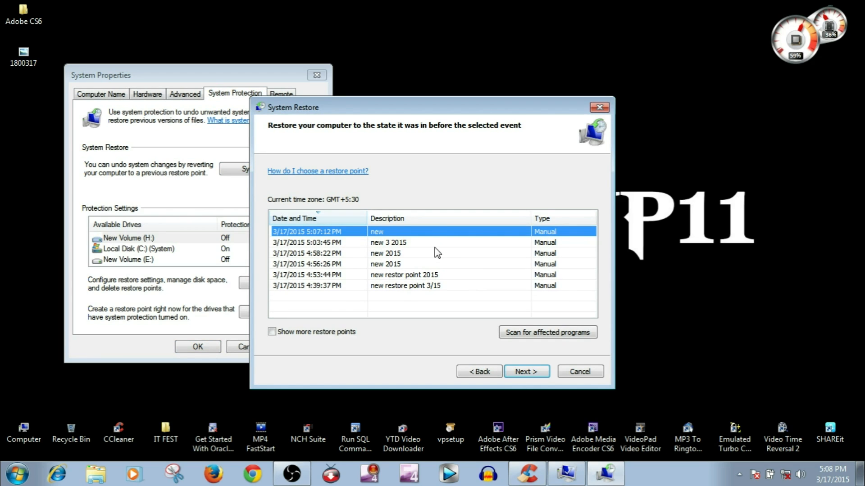
mouse_move(508, 358)
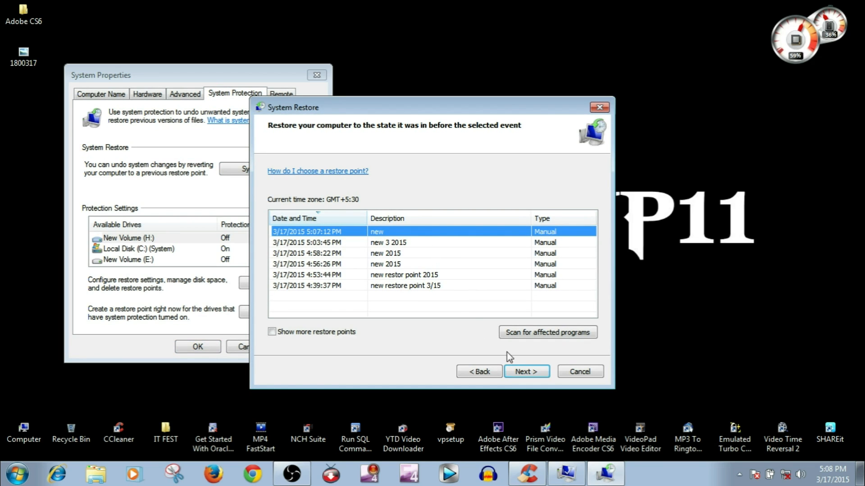
click(525, 371)
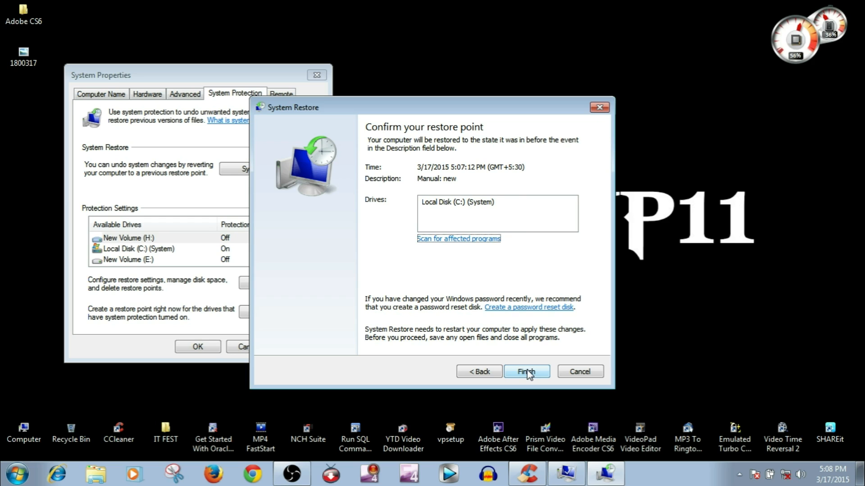
mouse_move(583, 338)
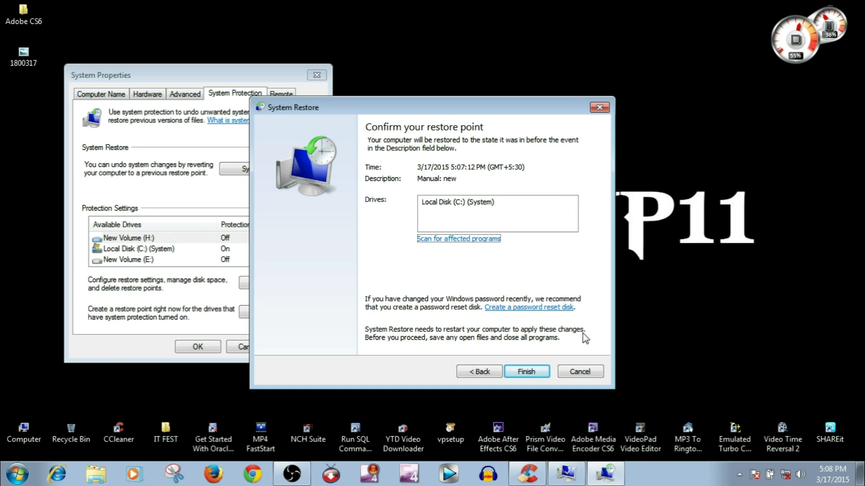
click(579, 371)
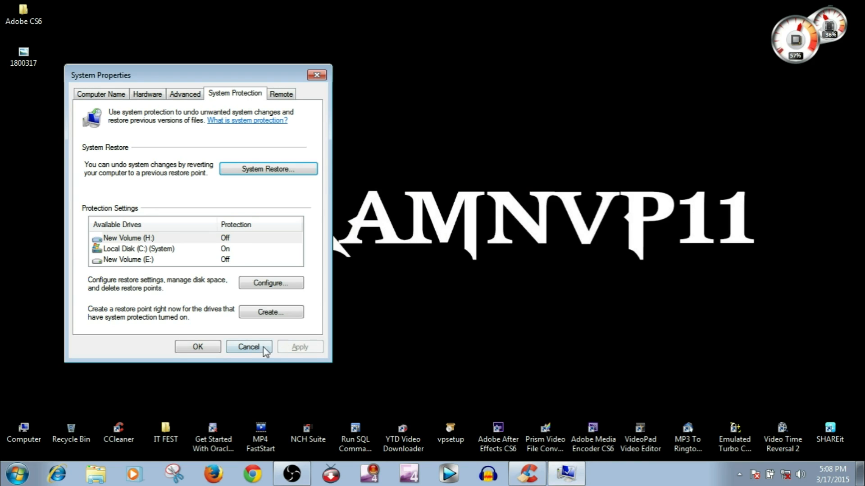
click(248, 346)
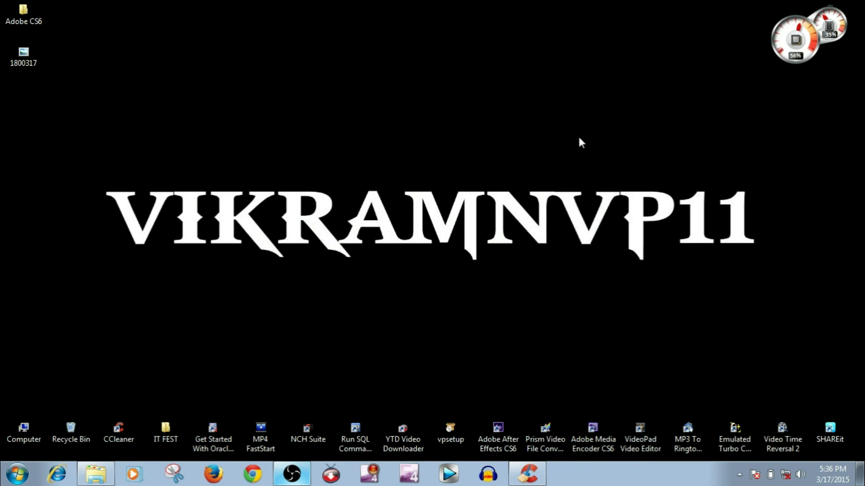